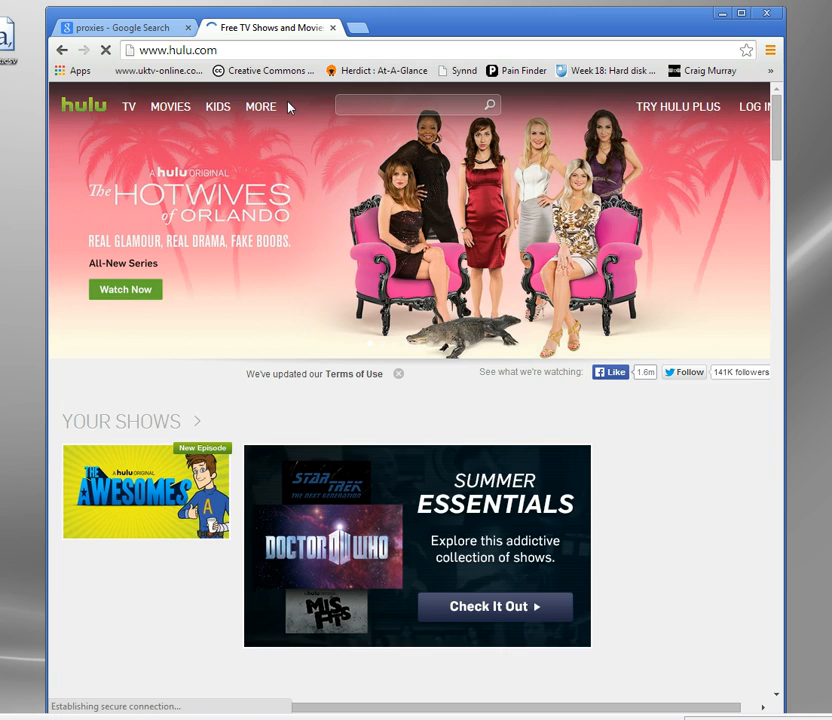
- Open The Awesomes episode 'Destination Deading' from Popular Episodes, revealing the US-only streaming message
scroll("down", 3)
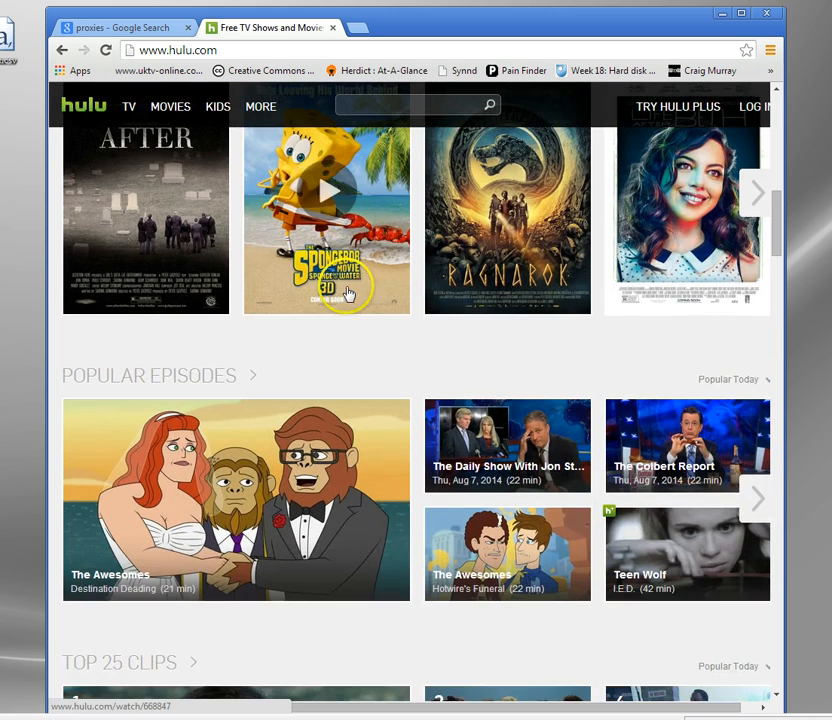
left_click(236, 500)
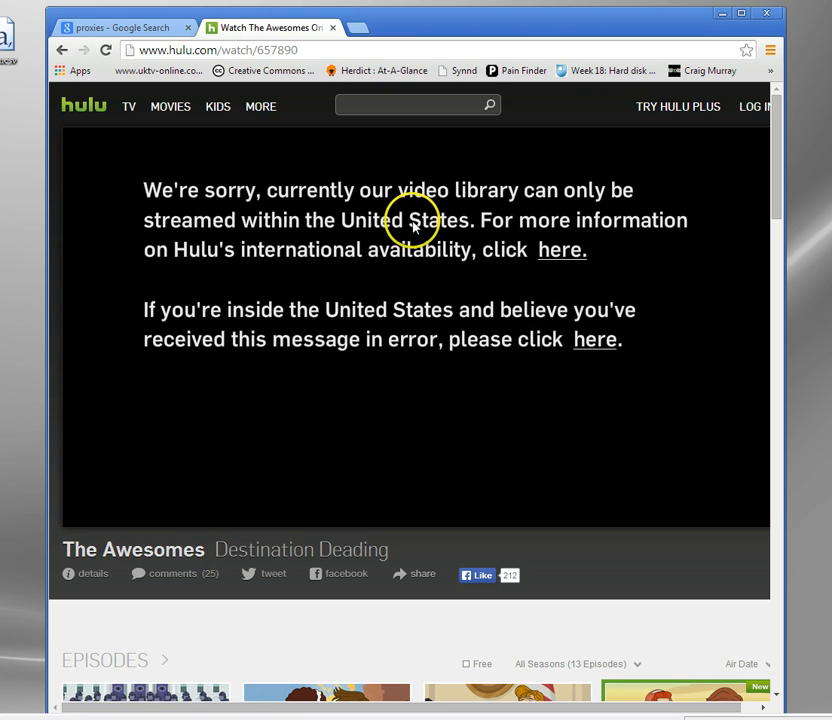
mouse_move(156, 204)
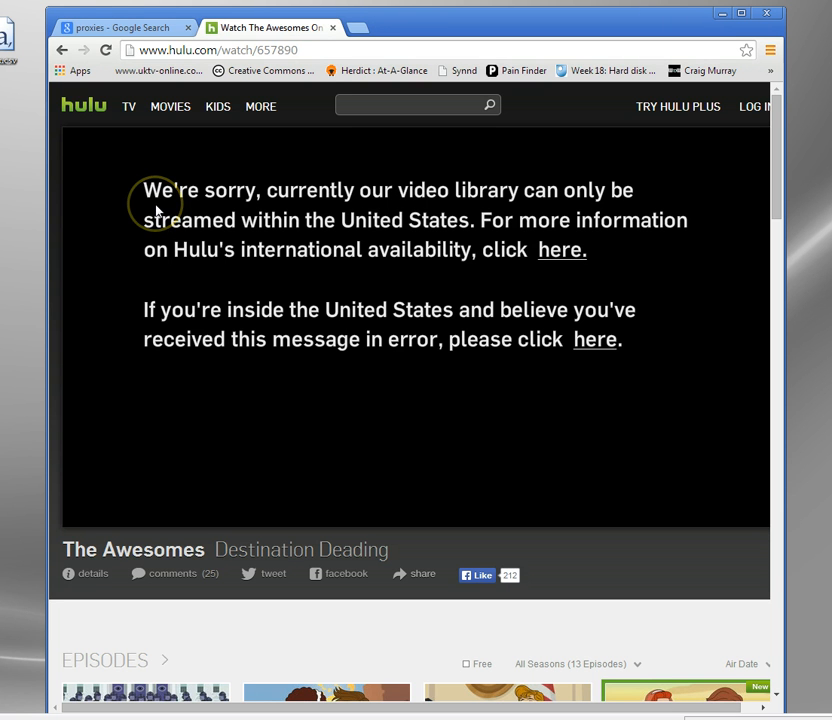
mouse_move(340, 222)
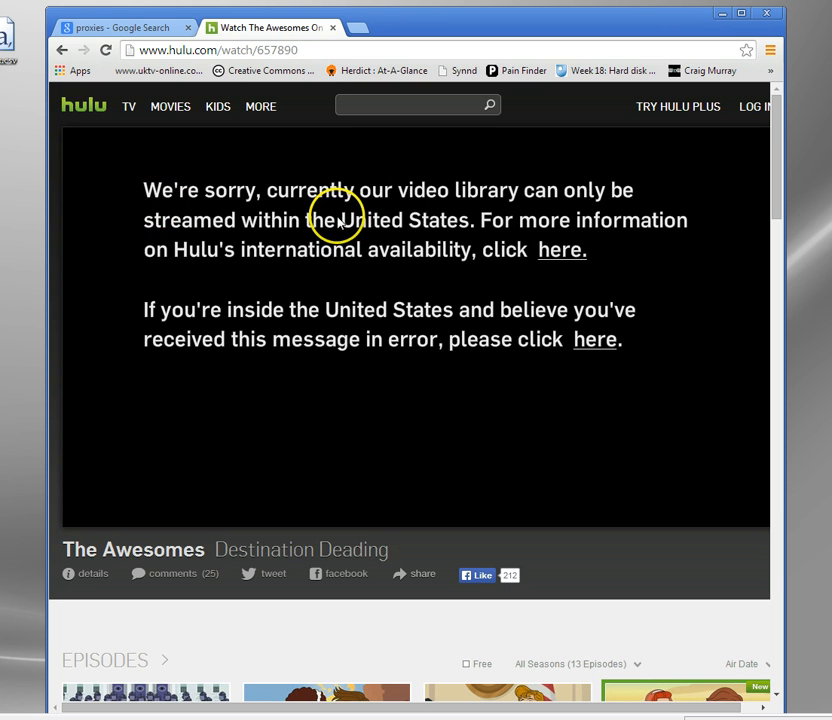
mouse_move(596, 272)
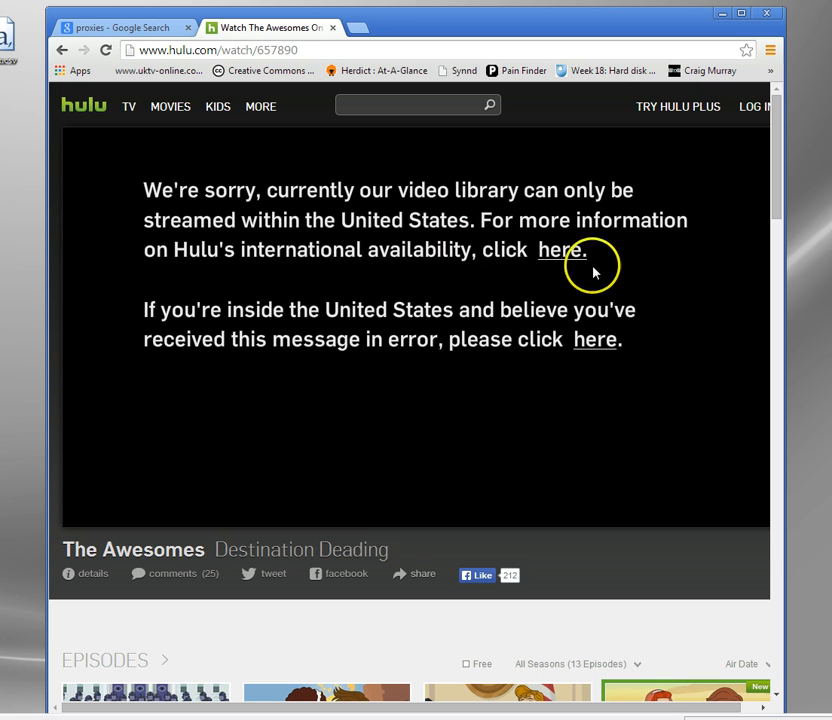
mouse_move(520, 352)
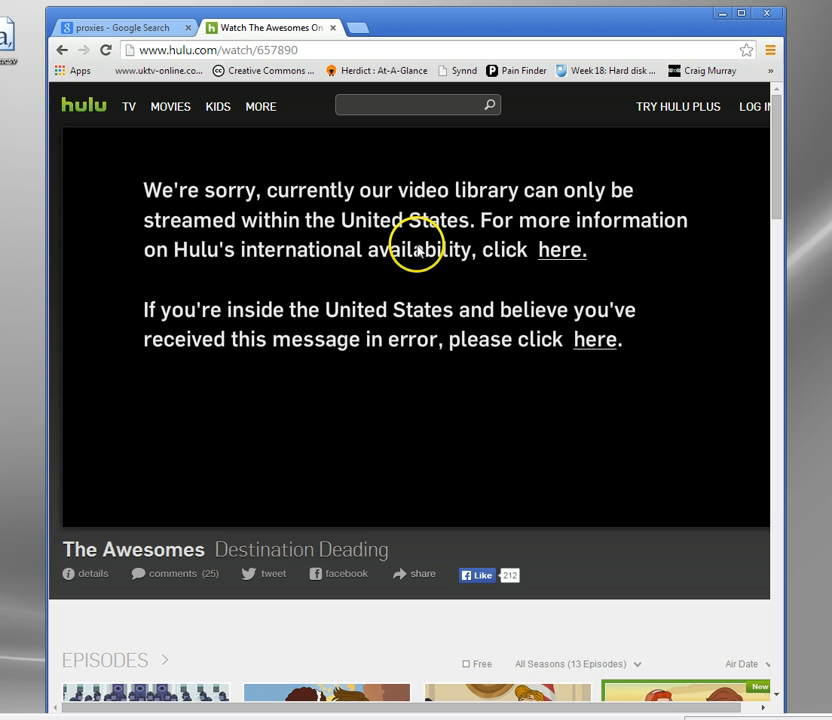
mouse_move(340, 32)
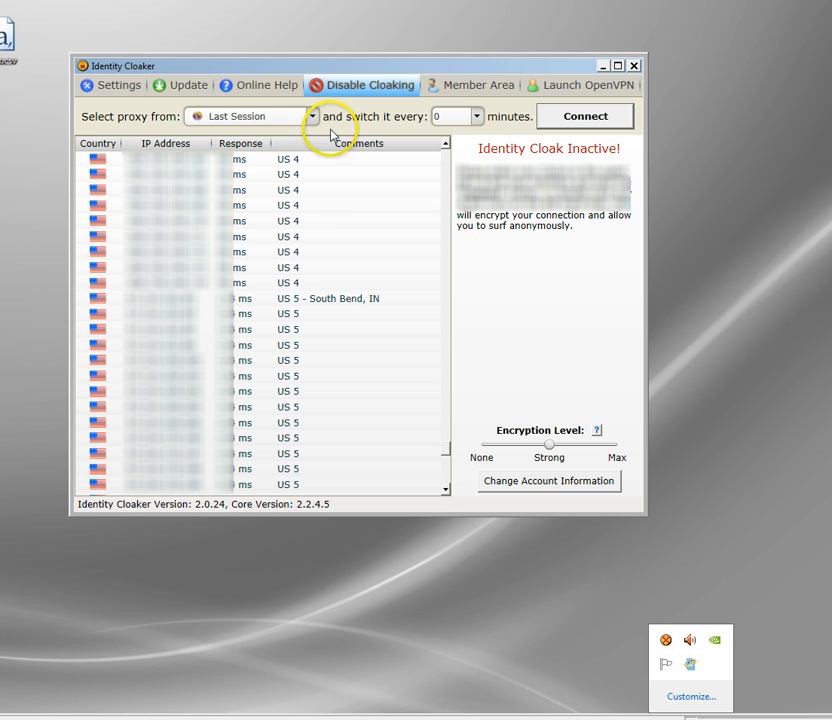
mouse_move(392, 290)
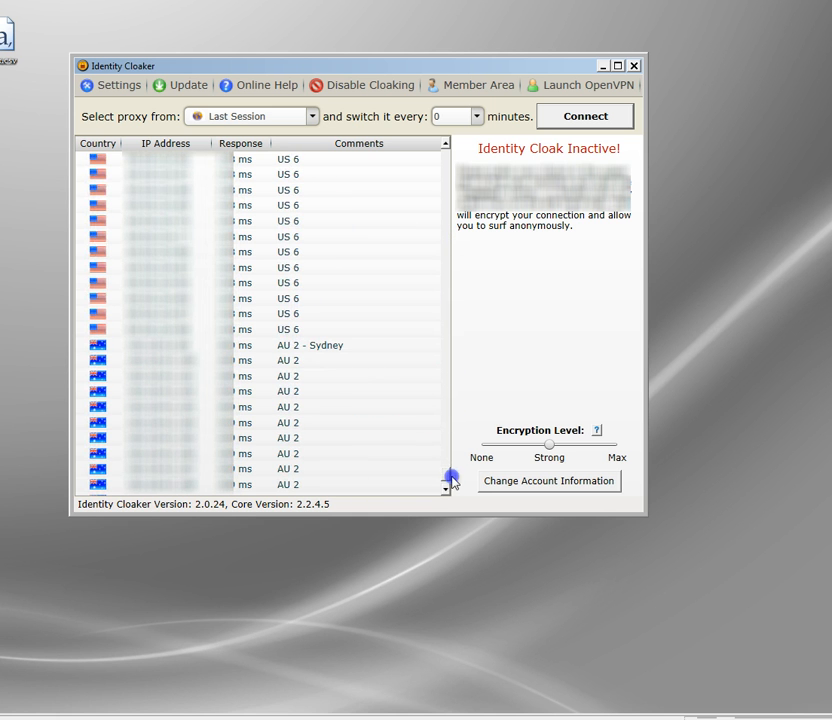
mouse_move(136, 312)
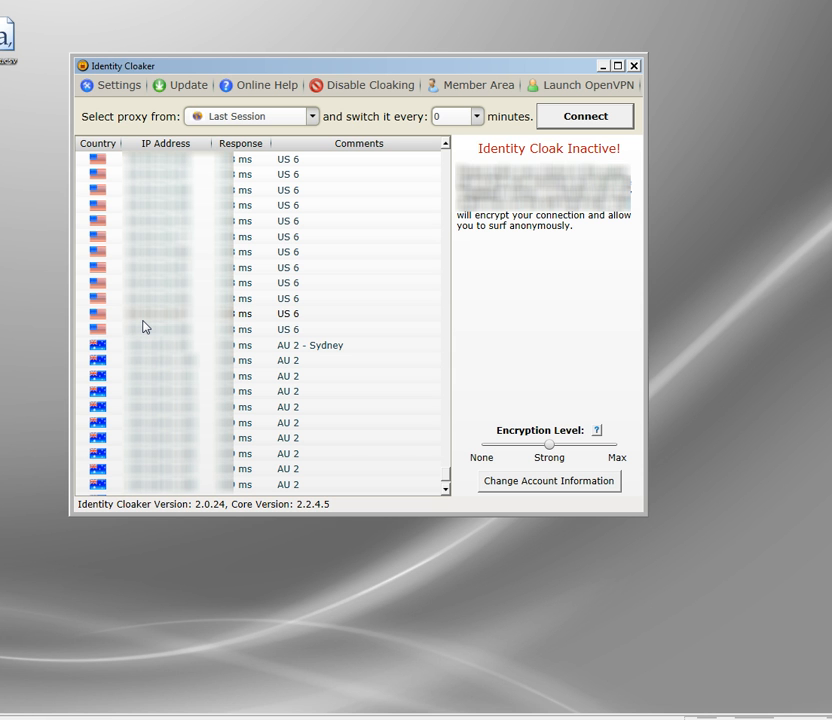
mouse_move(448, 484)
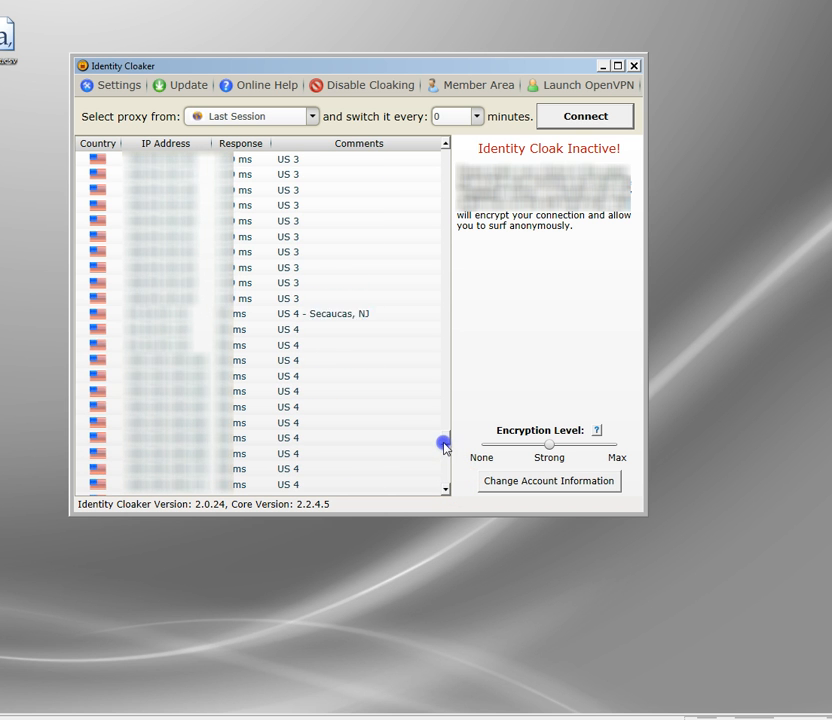
- Connect through the US 4 proxy server and minimize the Identity Cloaker window
left_click(250, 390)
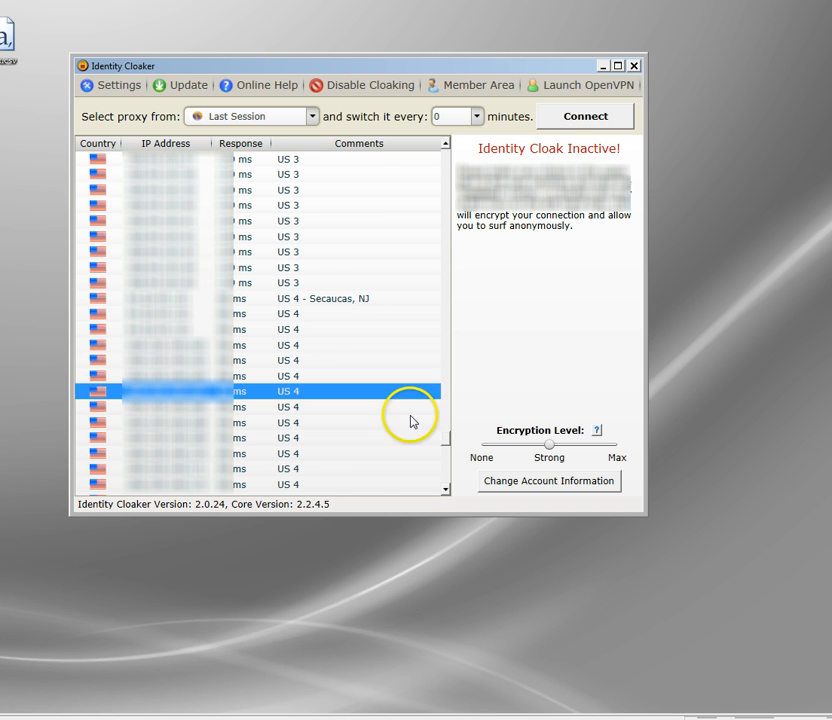
mouse_move(204, 376)
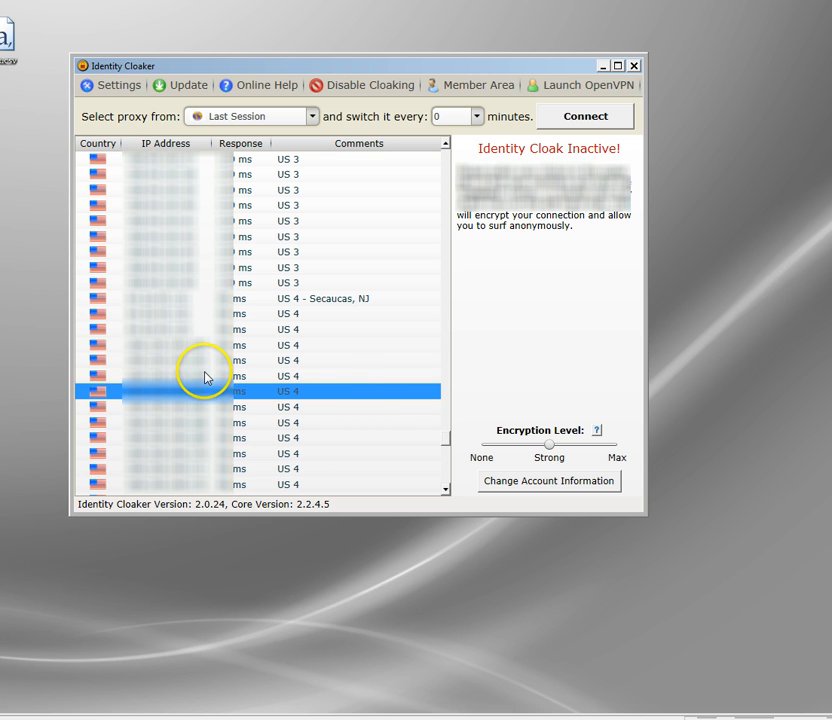
mouse_move(584, 124)
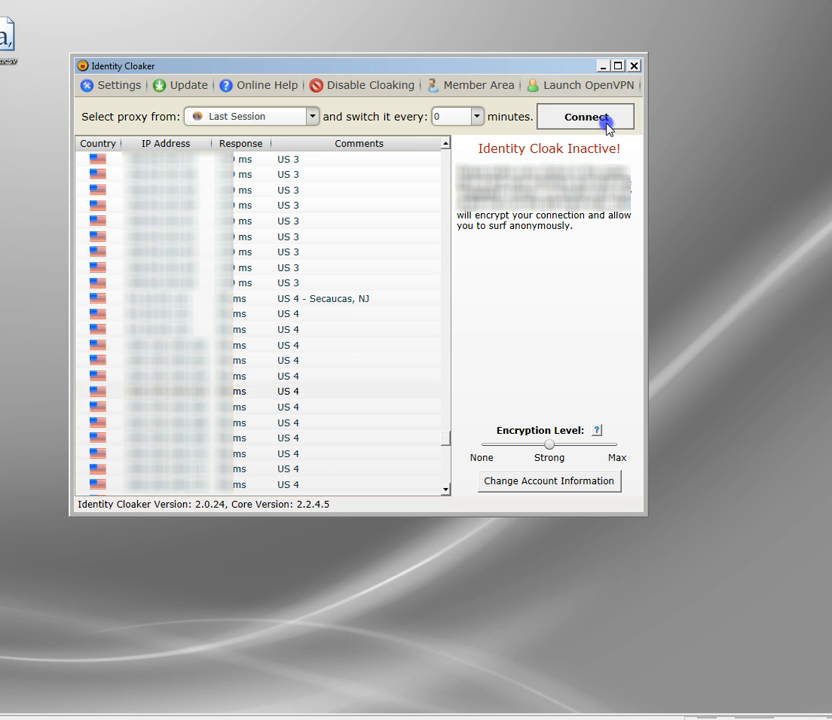
left_click(584, 116)
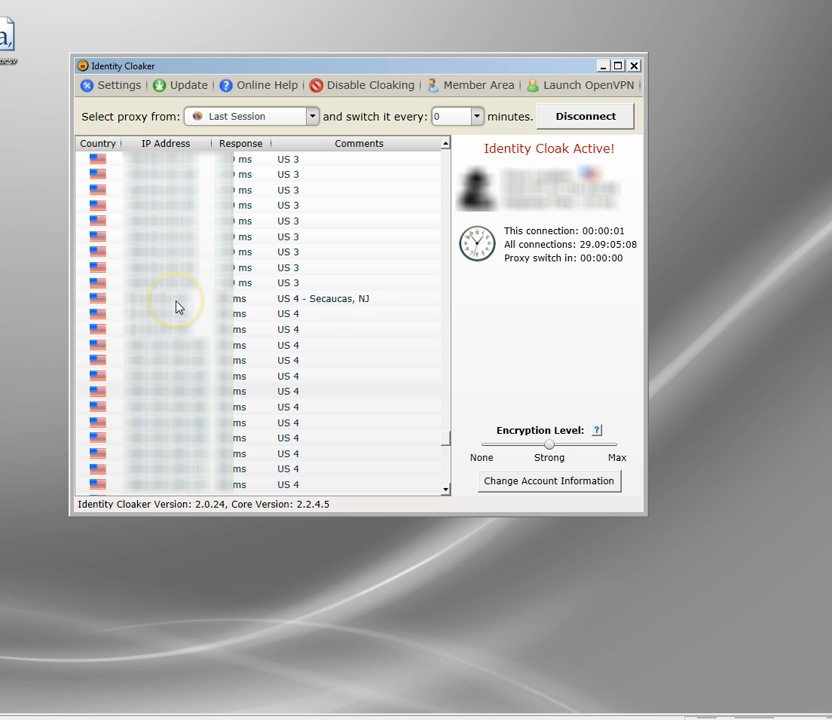
mouse_move(596, 174)
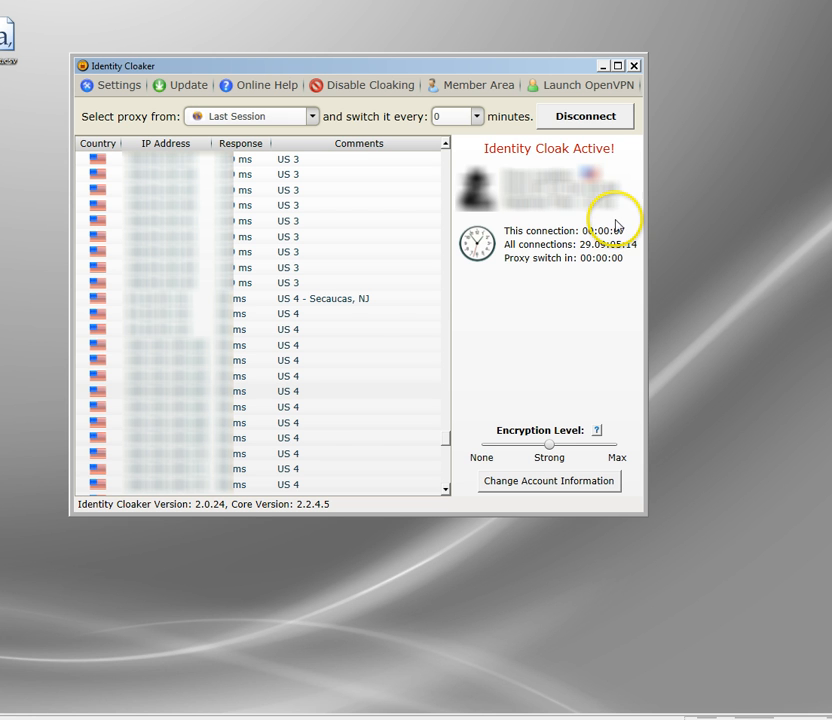
mouse_move(364, 476)
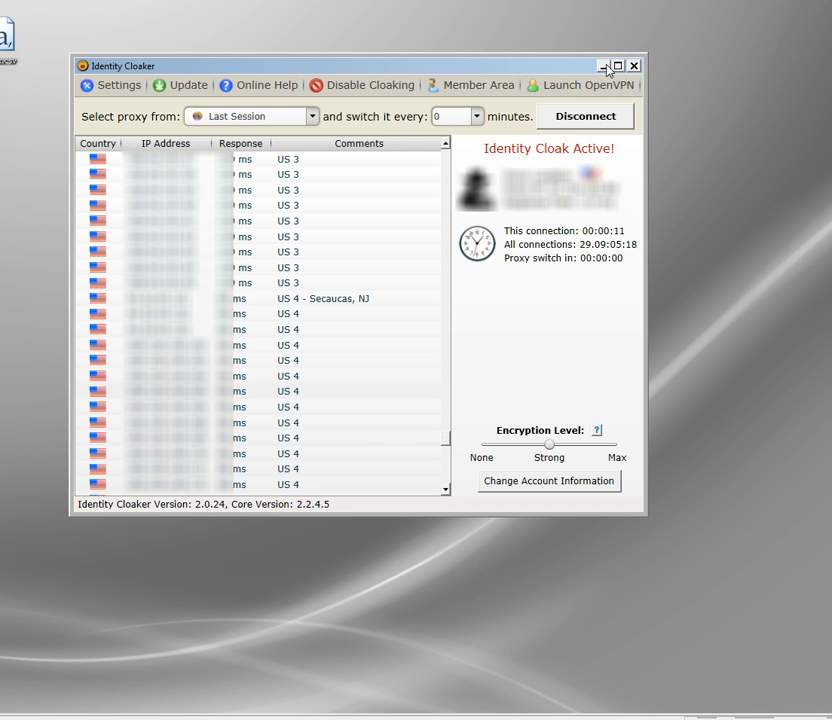
left_click(632, 64)
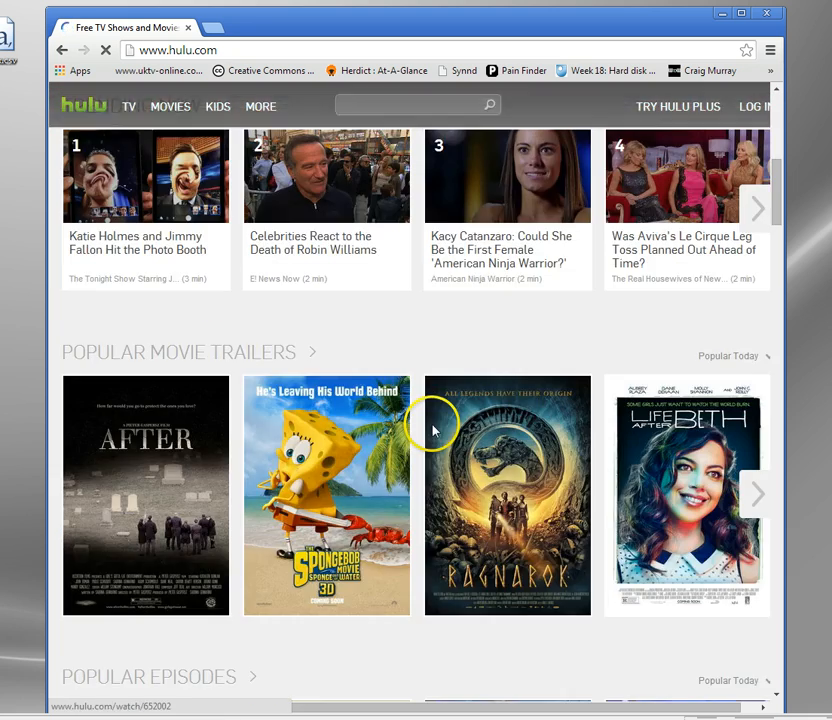
- Reopen 'Destination Deading' from Popular Episodes and let the Supercuts sponsor ad play
scroll("down", 3)
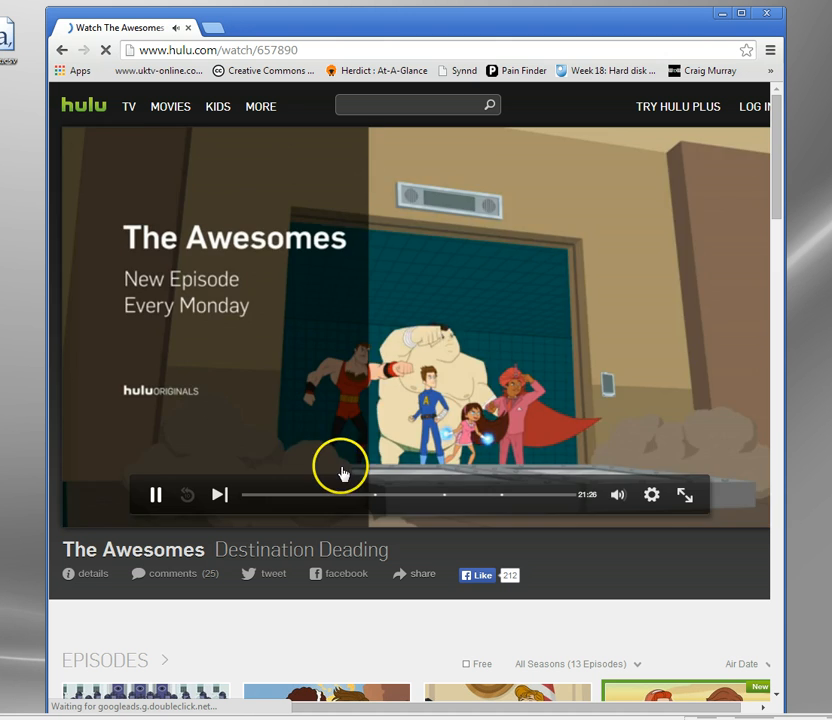
left_click(156, 494)
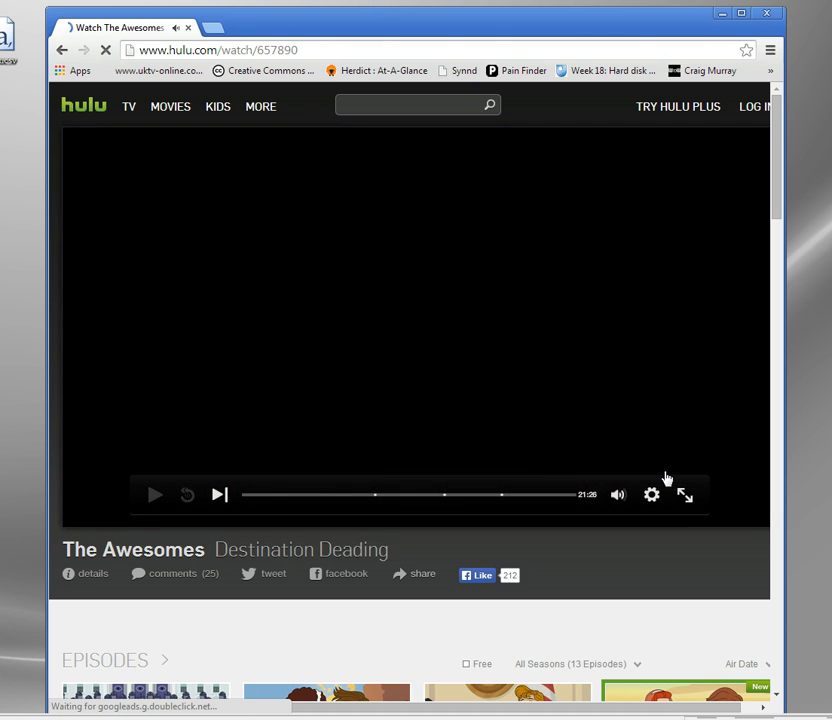
left_click(154, 494)
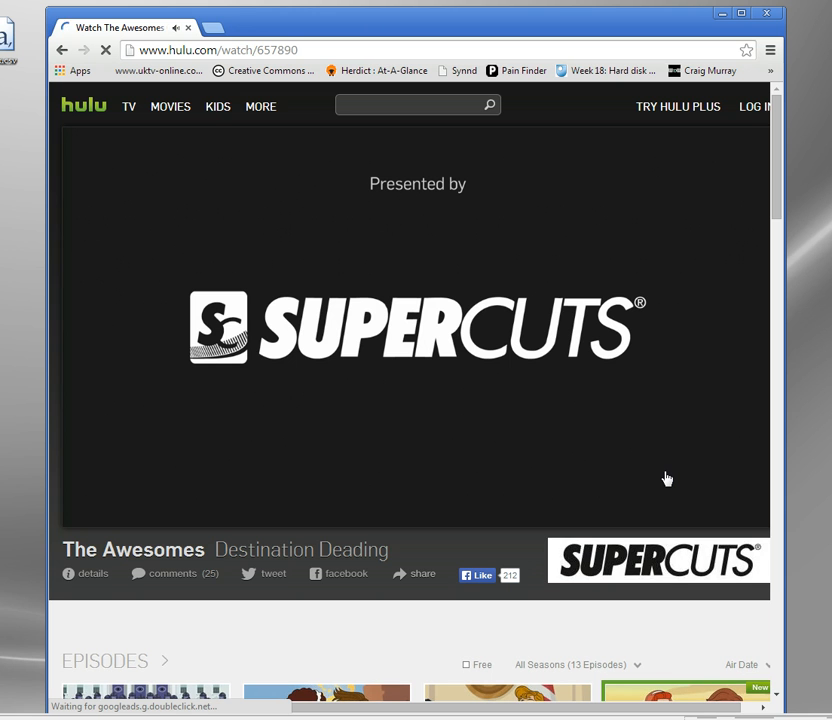
mouse_move(668, 480)
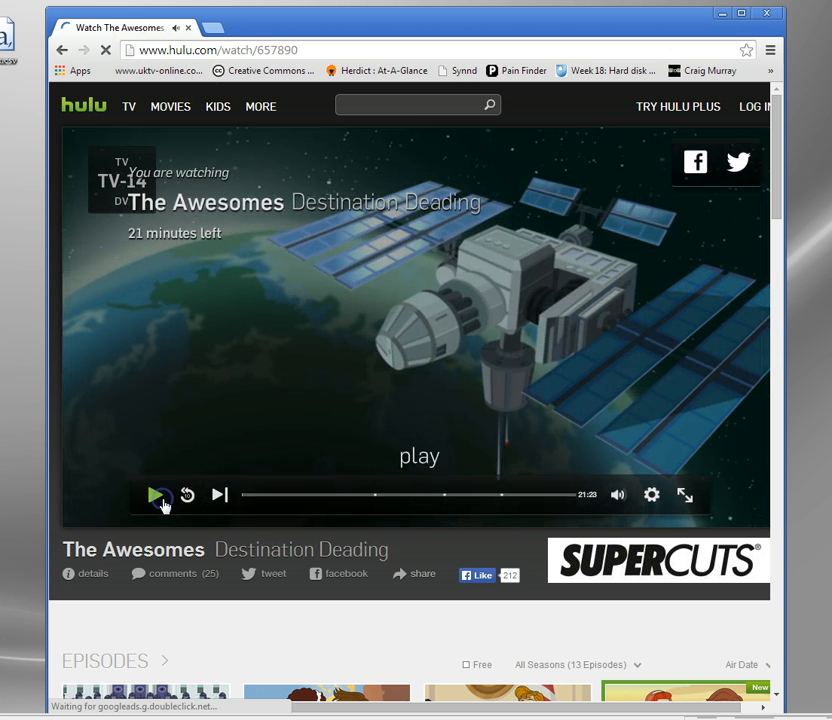
- Start playback of 'Destination Deading' in the Hulu player after the ad
left_click(156, 496)
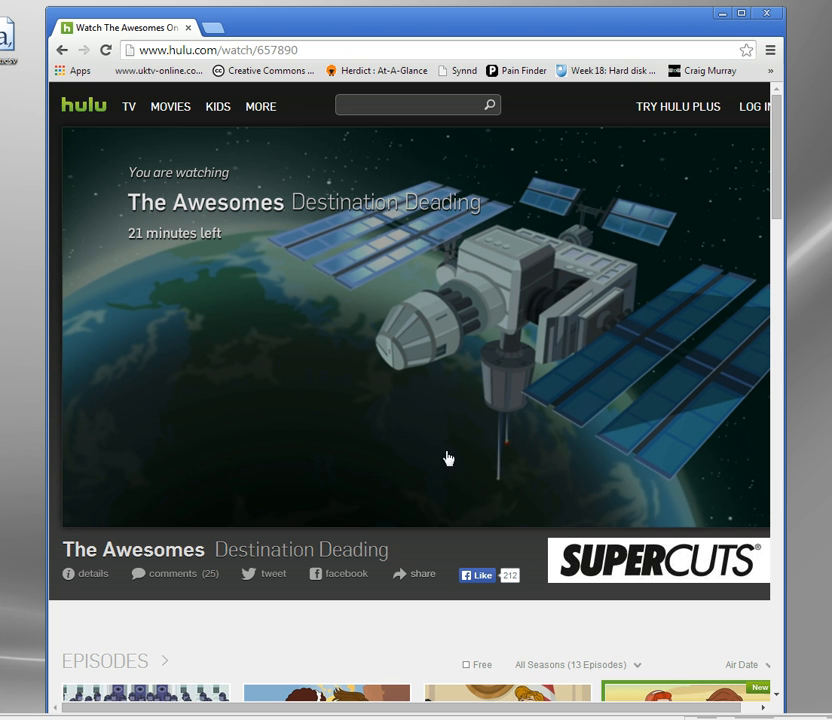
mouse_move(448, 458)
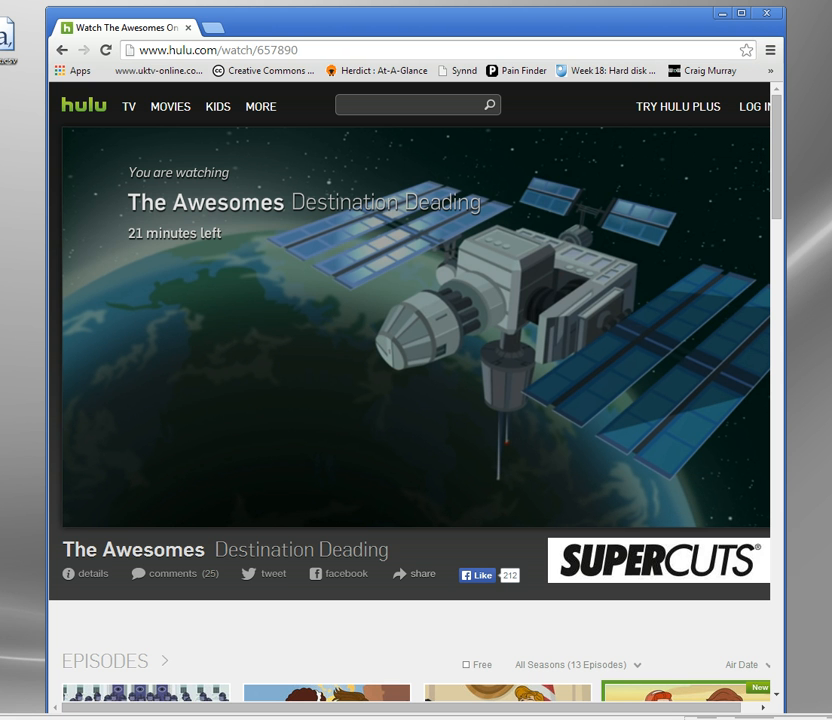